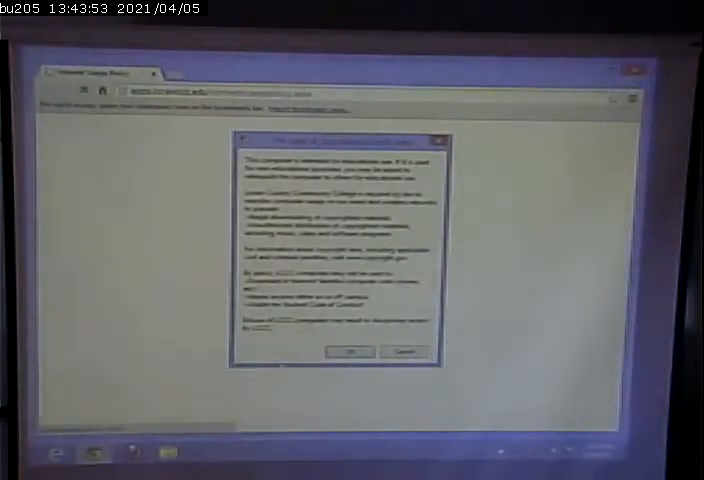
# Step: Dismiss the notice so the Lorain County Community College home page shows
pyautogui.click(348, 352)
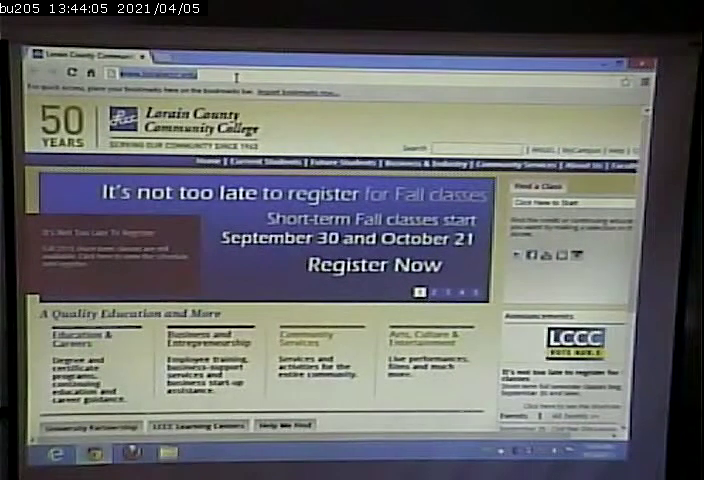
# Step: Go to amazon.com and browse the Today's Deals Gold Box page
pyautogui.write('amazon.com')
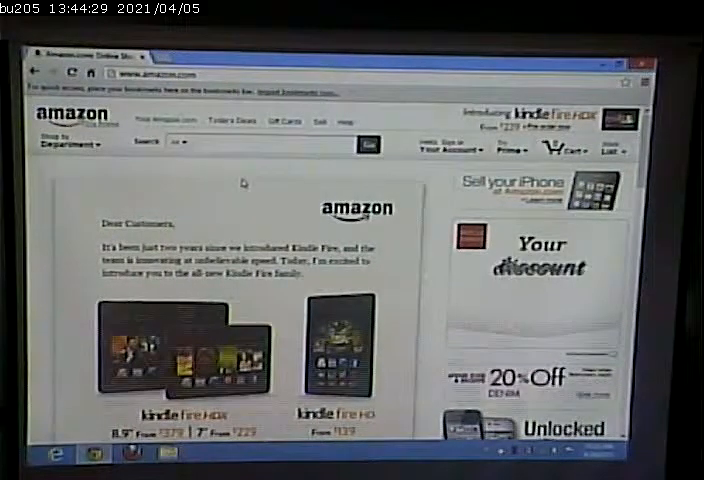
pyautogui.scroll(-3)
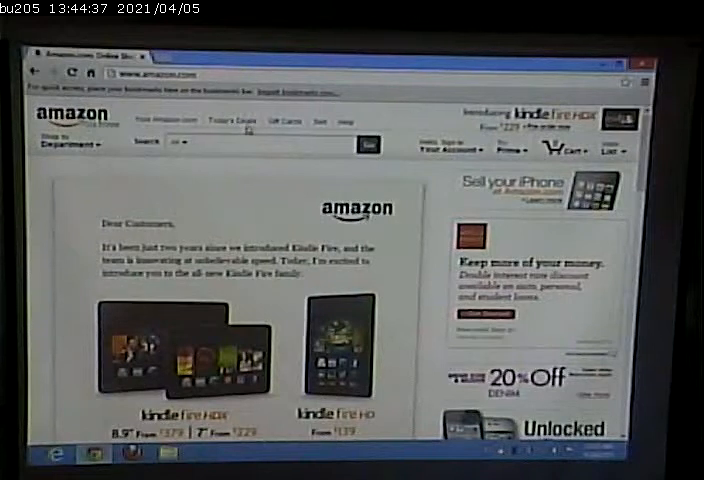
pyautogui.click(212, 120)
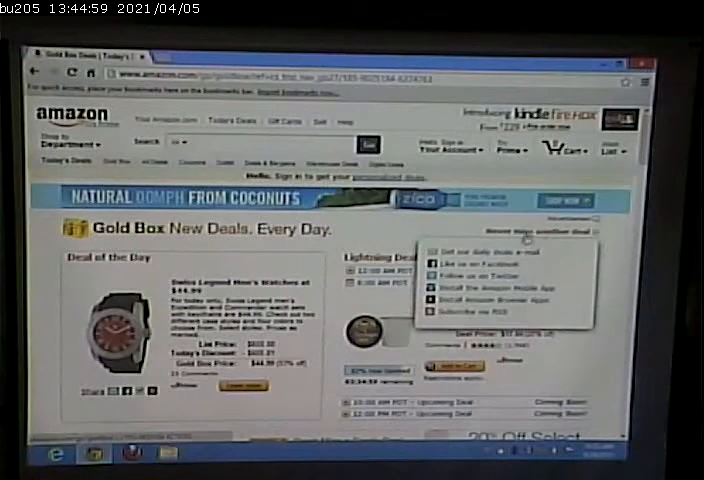
pyautogui.scroll(-3)
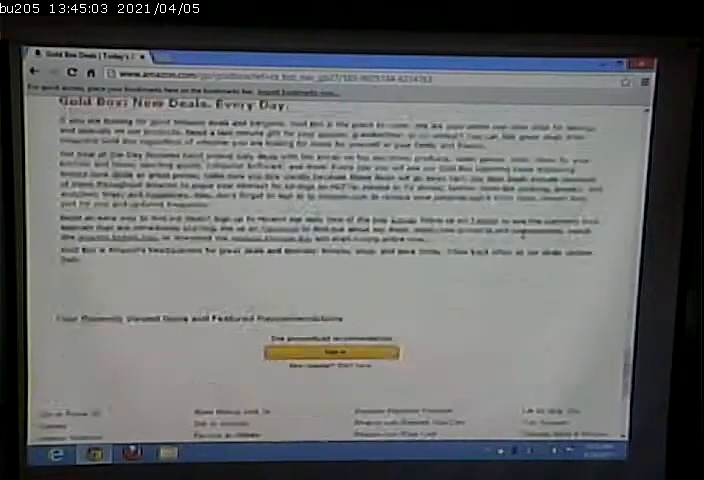
pyautogui.scroll(-3)
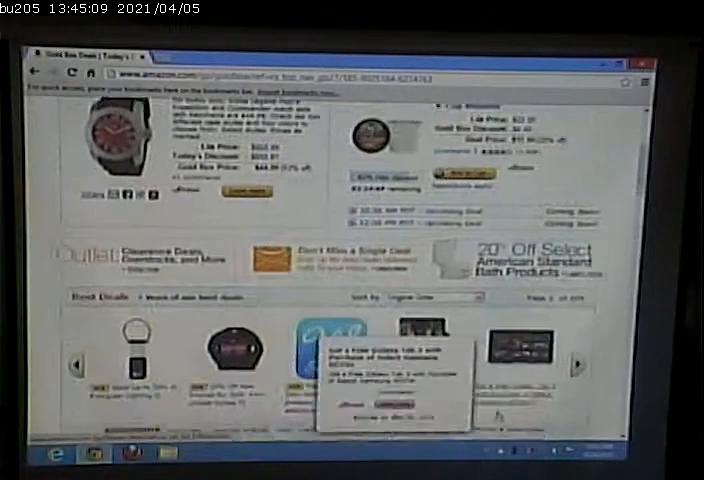
pyautogui.scroll(3)
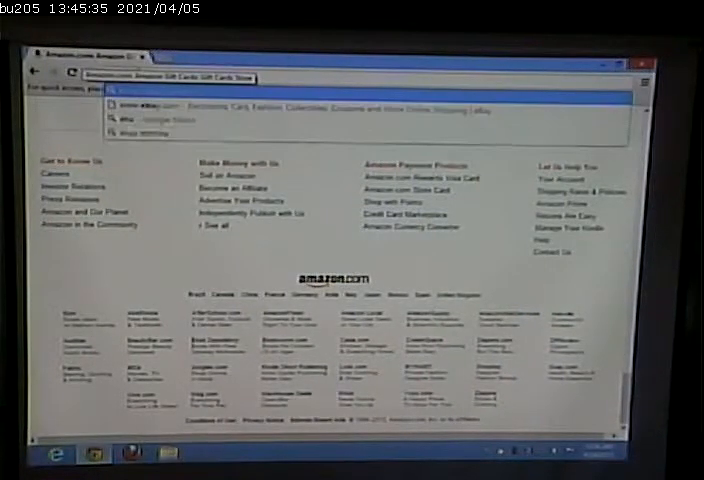
# Step: Go to ebay.com, scroll the featured feed and preview the LEGO Battles listing
pyautogui.write('ebay.com')
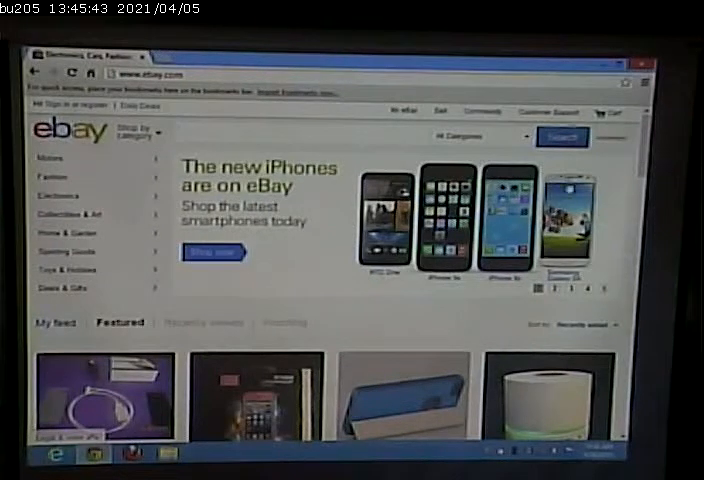
pyautogui.scroll(-3)
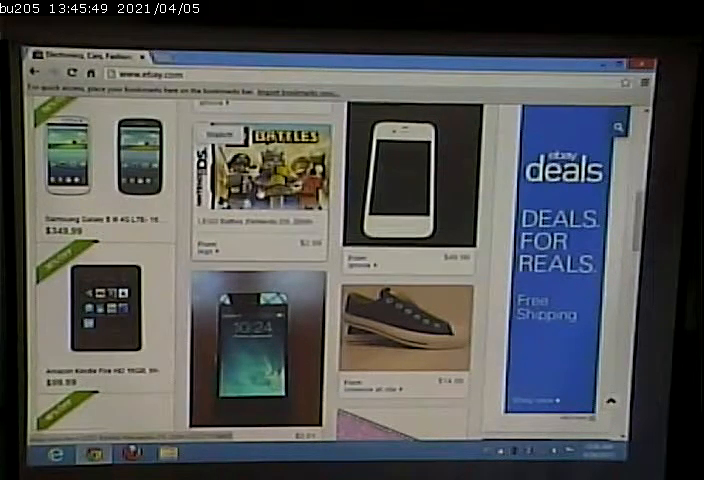
pyautogui.click(258, 176)
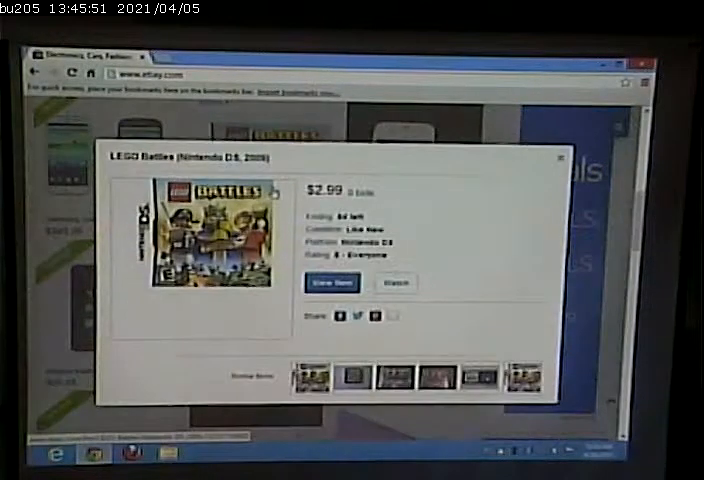
pyautogui.click(556, 156)
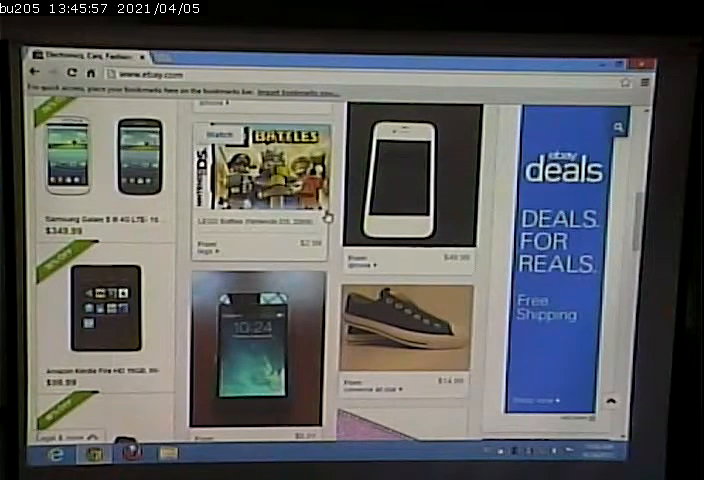
pyautogui.scroll(-3)
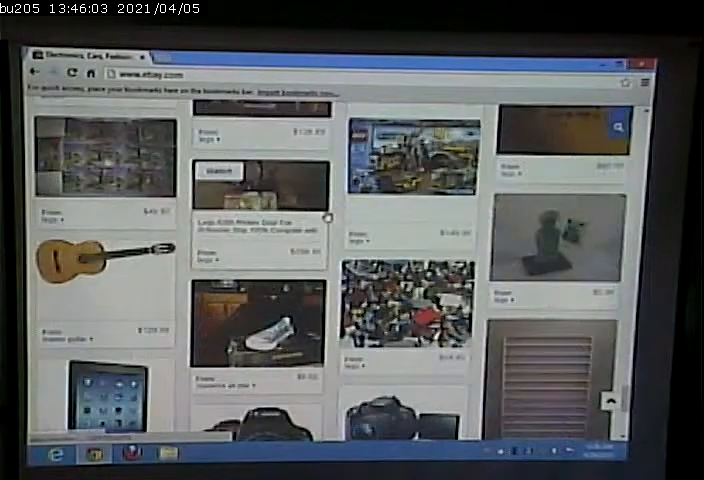
pyautogui.scroll(-3)
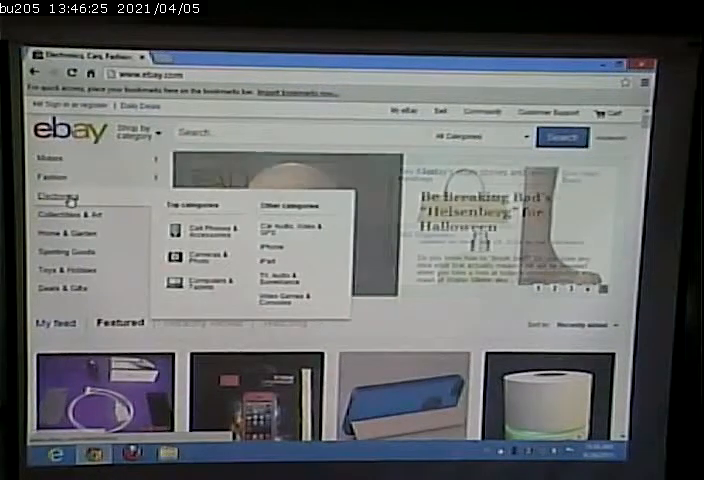
# Step: Open eBay's Electronics category and browse its Computers & Tablets subcategories
pyautogui.click(56, 196)
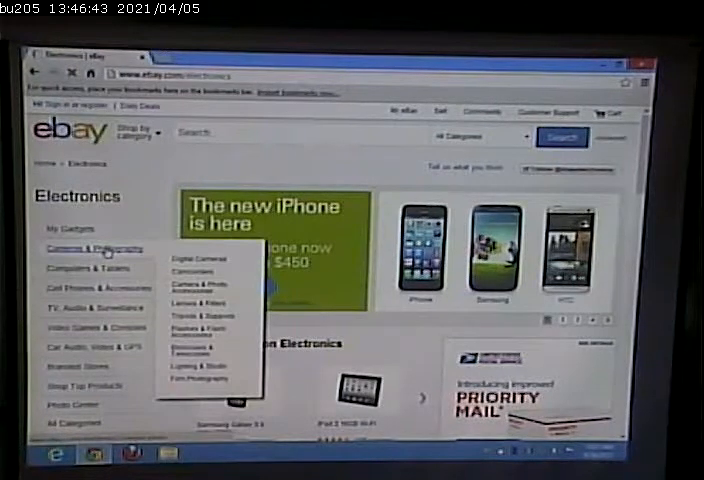
pyautogui.click(90, 268)
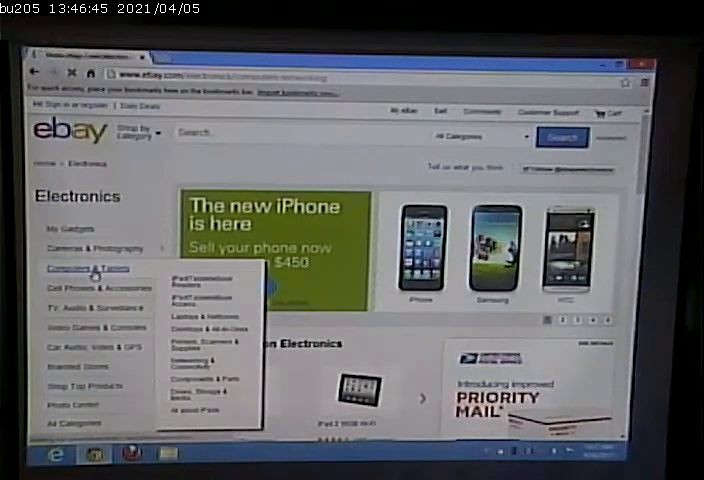
pyautogui.click(84, 268)
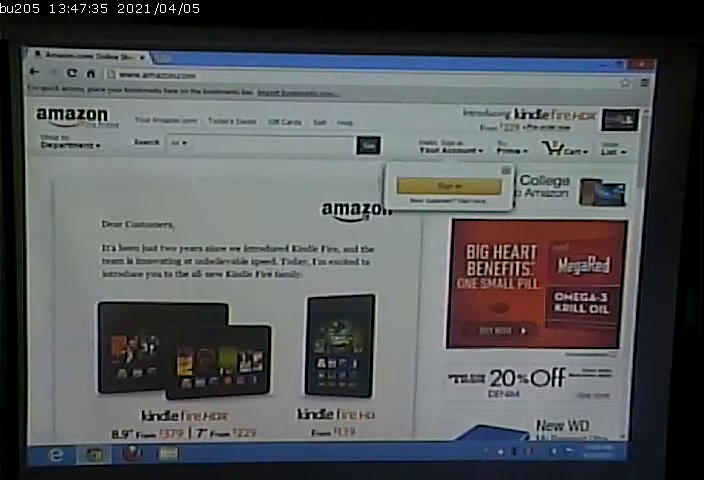
# Step: Search Amazon's Books department by author and reach the Eric Meyer on CSS product page
pyautogui.click(68, 144)
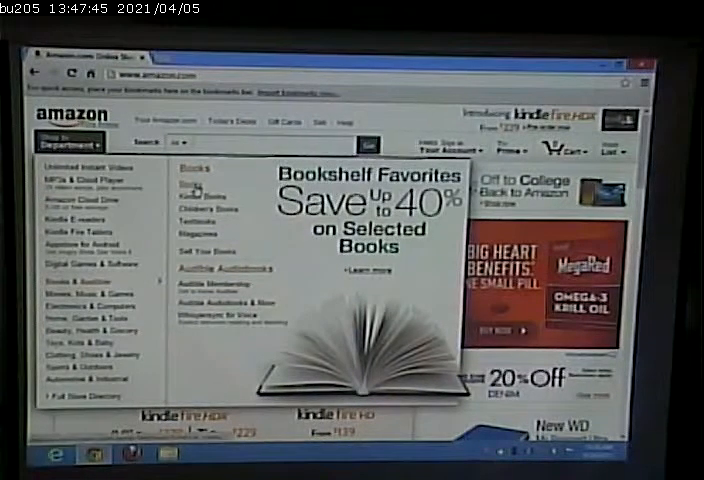
pyautogui.click(188, 168)
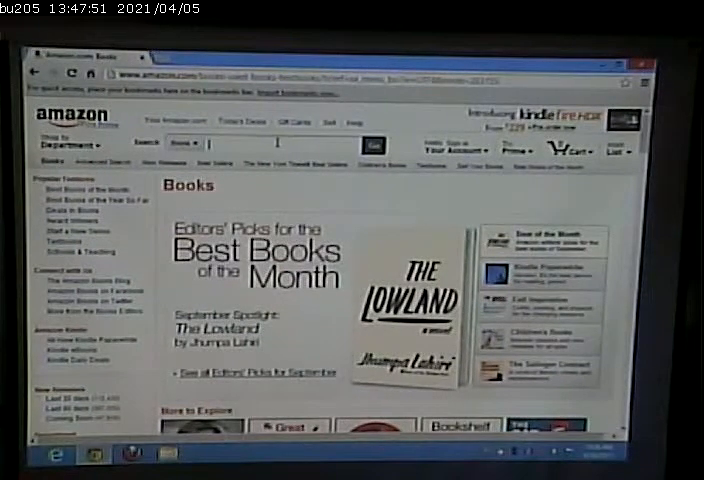
pyautogui.write('rd')
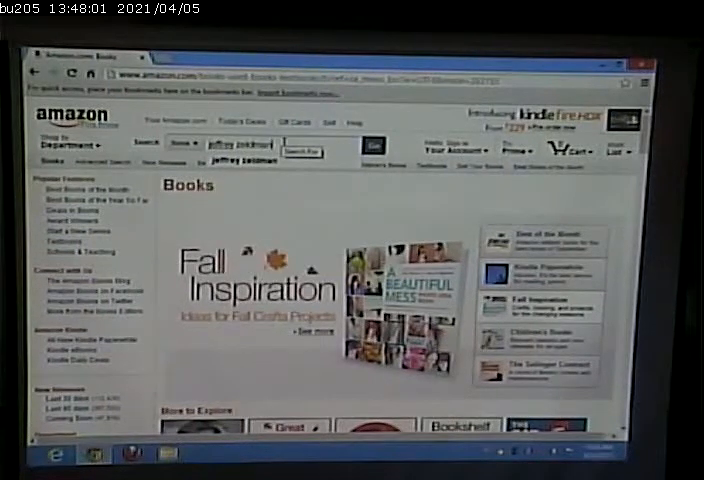
pyautogui.click(372, 144)
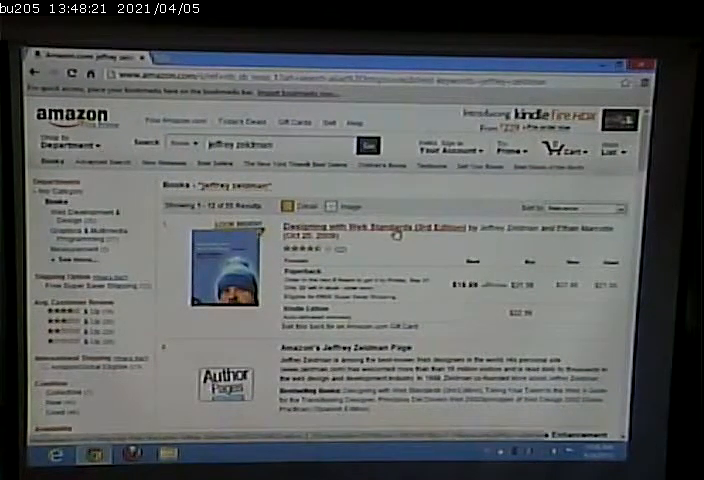
pyautogui.click(350, 226)
pyautogui.write('eric meyer')
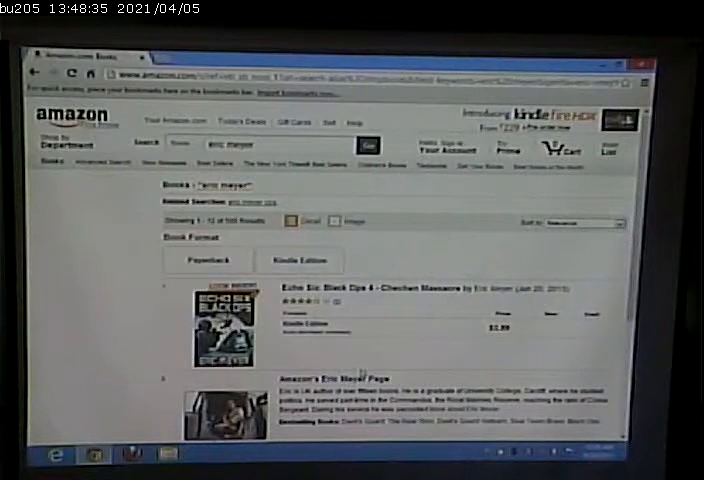
pyautogui.scroll(-3)
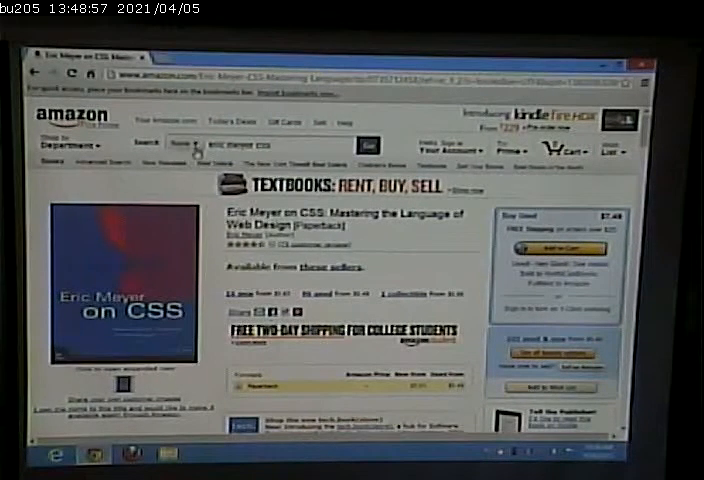
# Step: Search Amazon for 'beatles' to reach the On Air - Live At The BBC Volume 2 listing
pyautogui.click(186, 144)
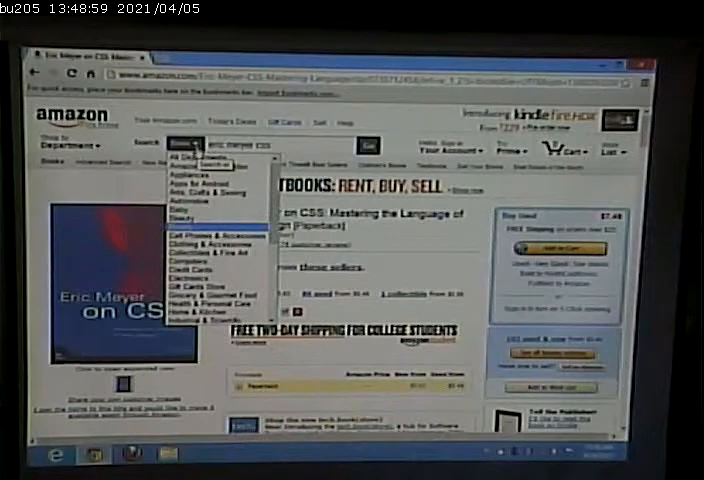
pyautogui.scroll(-3)
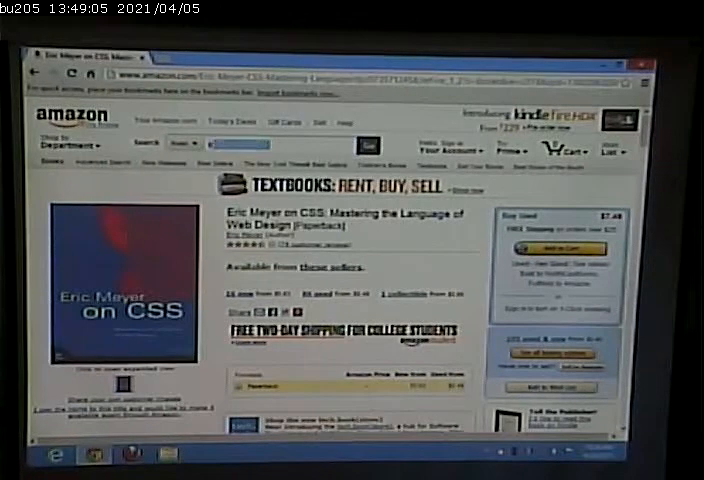
pyautogui.write('beat')
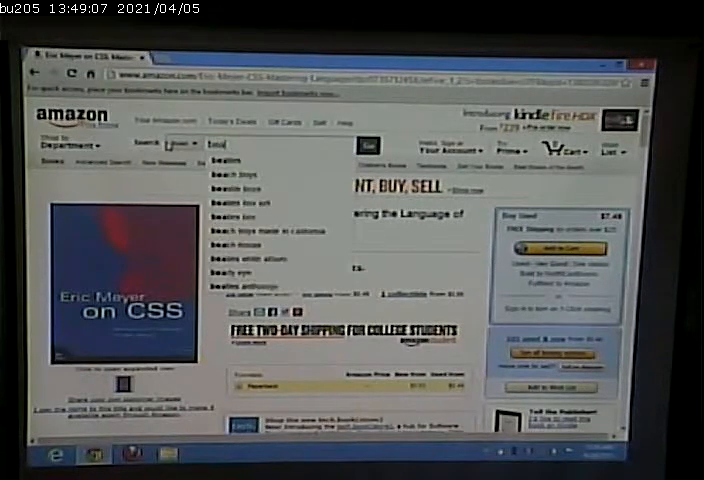
pyautogui.write('beatles')
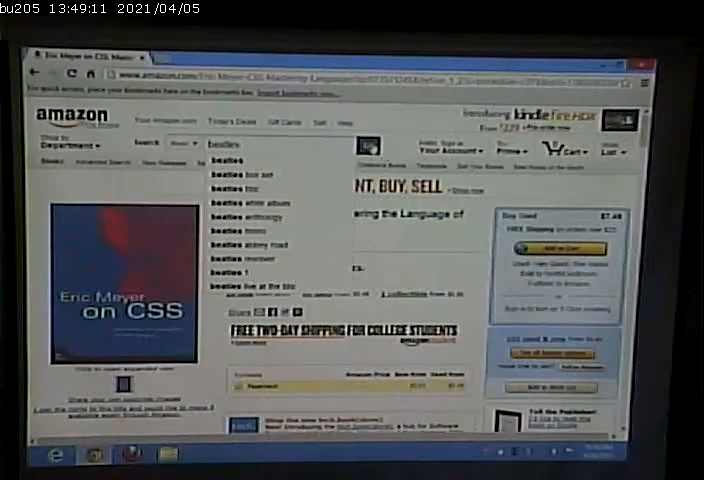
pyautogui.click(376, 144)
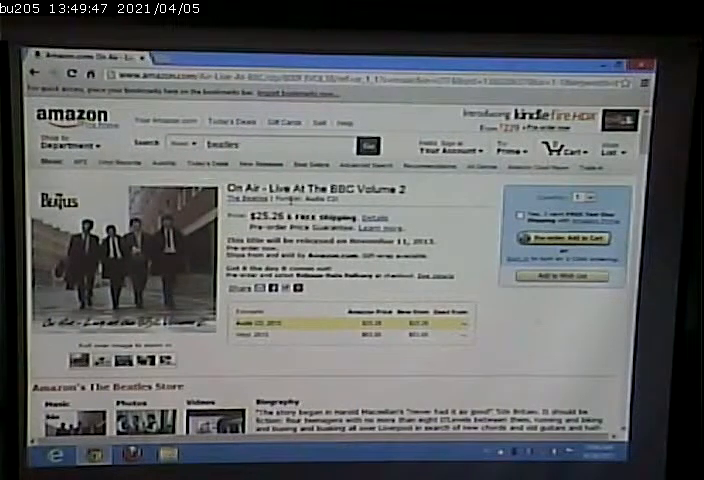
# Step: From 'Customers Who Bought This Item Also Bought', open and browse the Vol. 1-Live at the BBC page
pyautogui.scroll(-3)
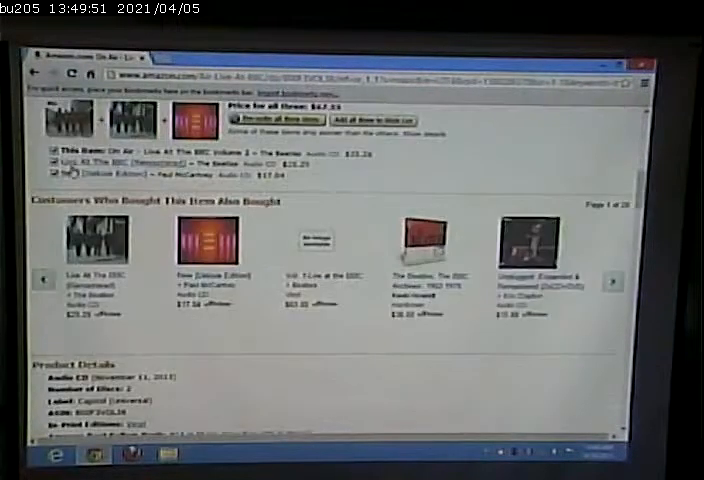
pyautogui.scroll(-3)
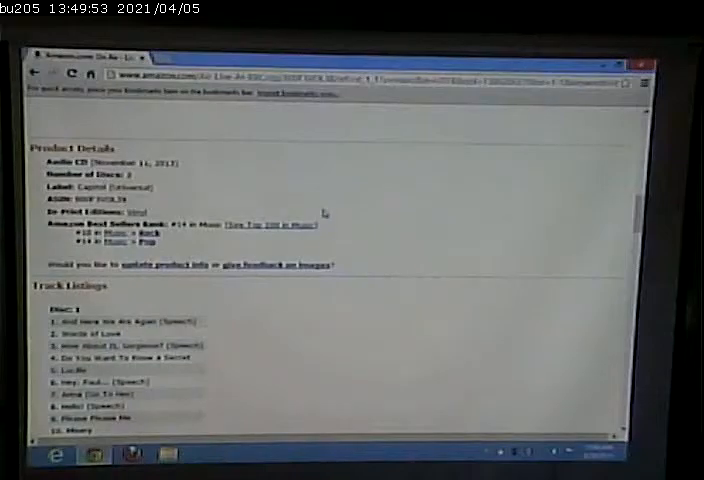
pyautogui.scroll(-3)
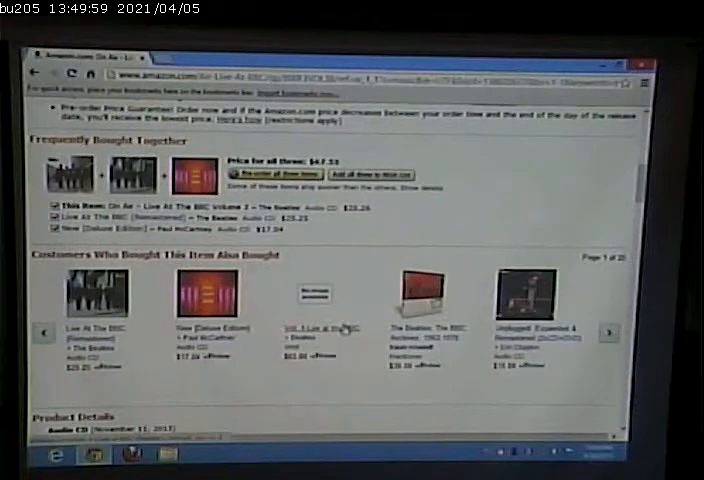
pyautogui.click(312, 330)
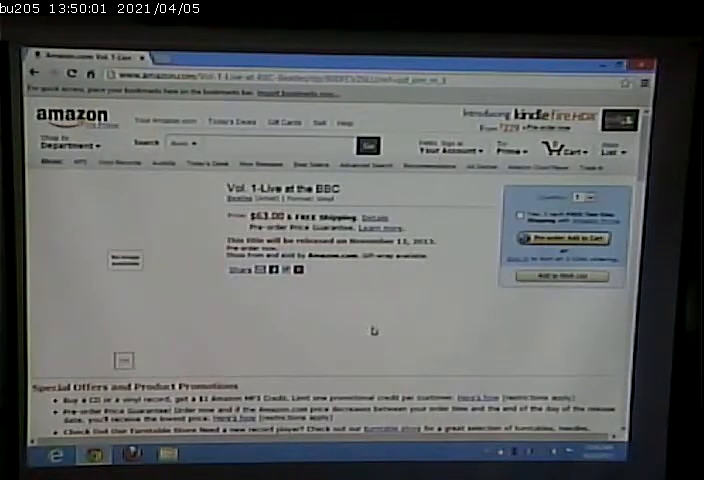
pyautogui.moveTo(384, 328)
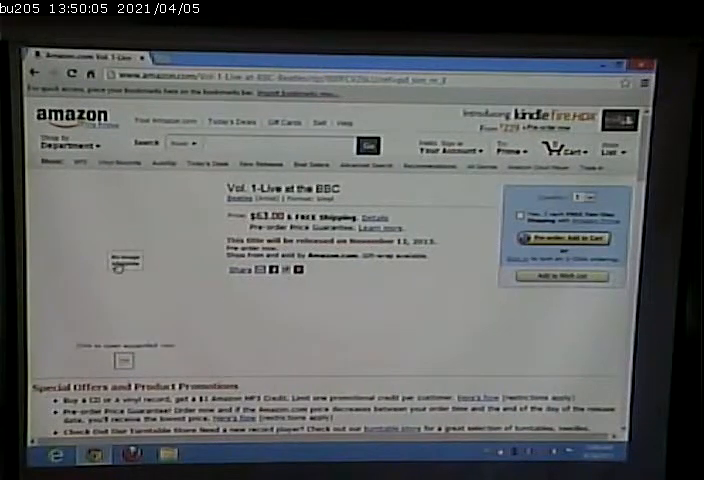
pyautogui.scroll(-3)
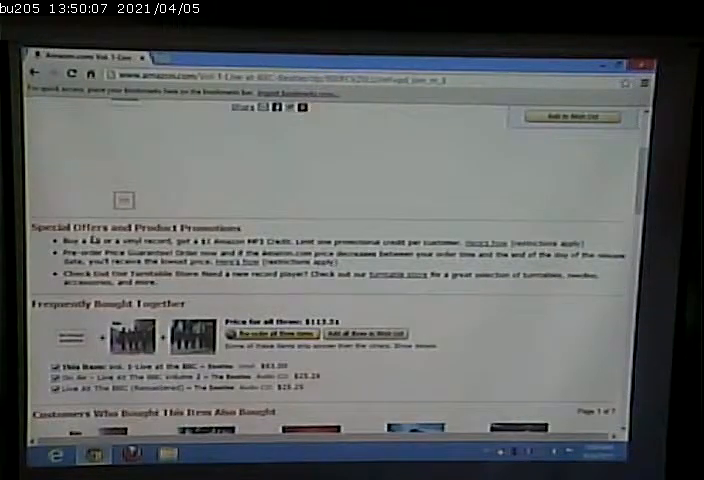
pyautogui.scroll(-3)
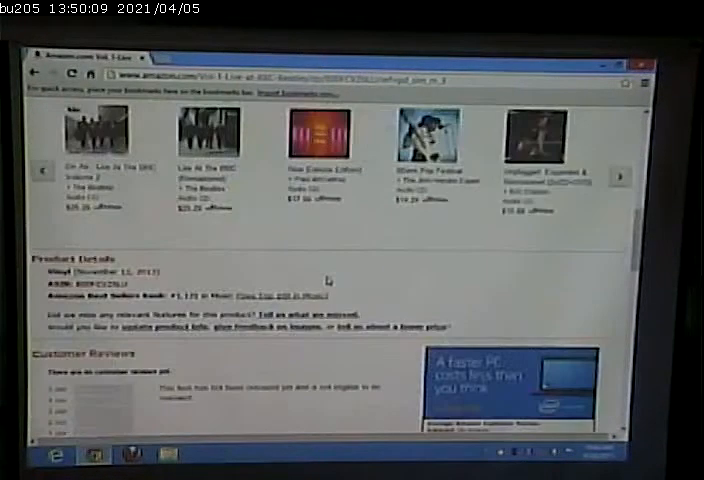
pyautogui.scroll(-3)
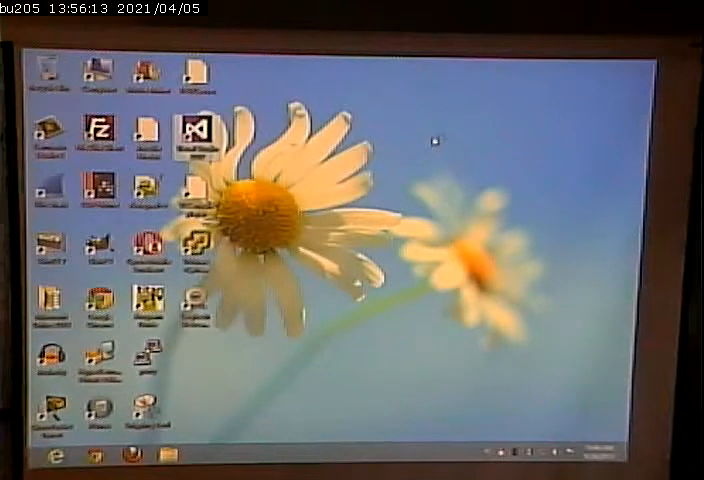
pyautogui.moveTo(466, 184)
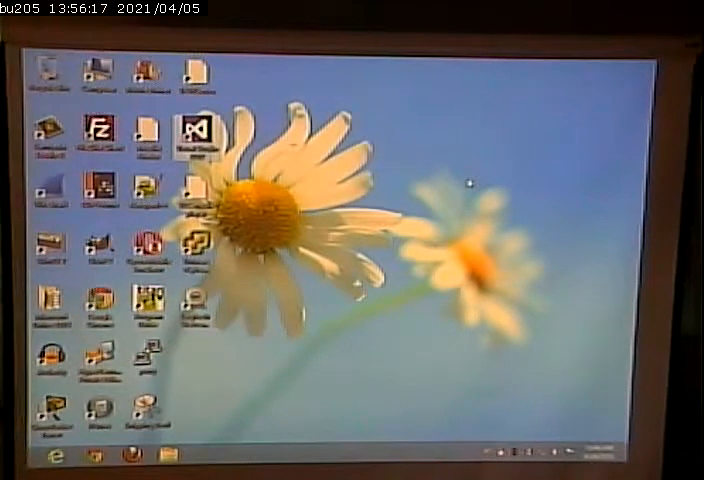
# Step: Launch Visual Studio 2012 from its desktop shortcut
pyautogui.doubleClick(192, 136)
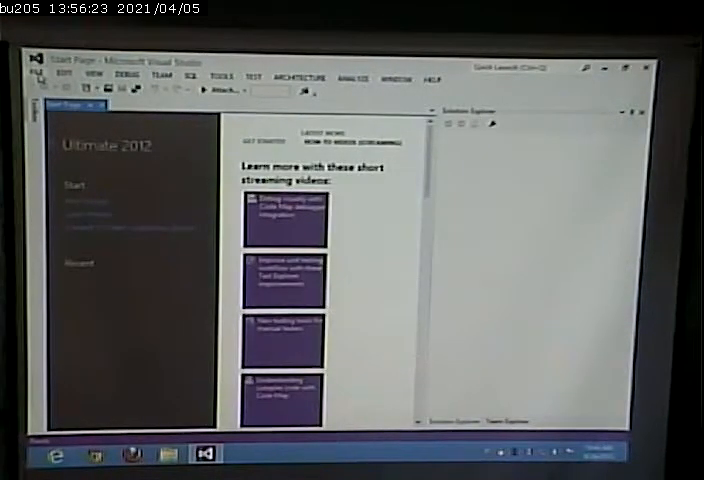
# Step: Start a new web site via FILE > New > Web Site and choose its template
pyautogui.click(40, 76)
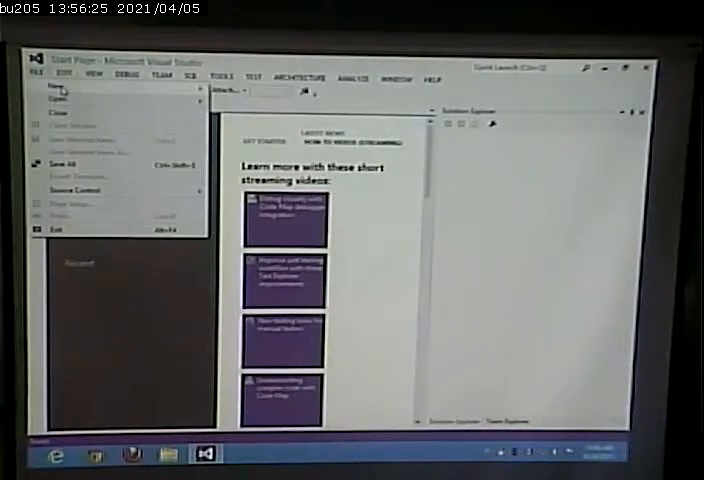
pyautogui.click(48, 92)
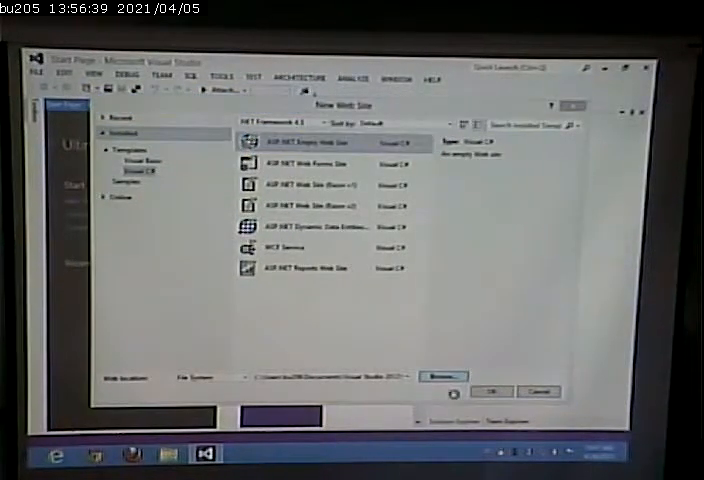
pyautogui.click(438, 376)
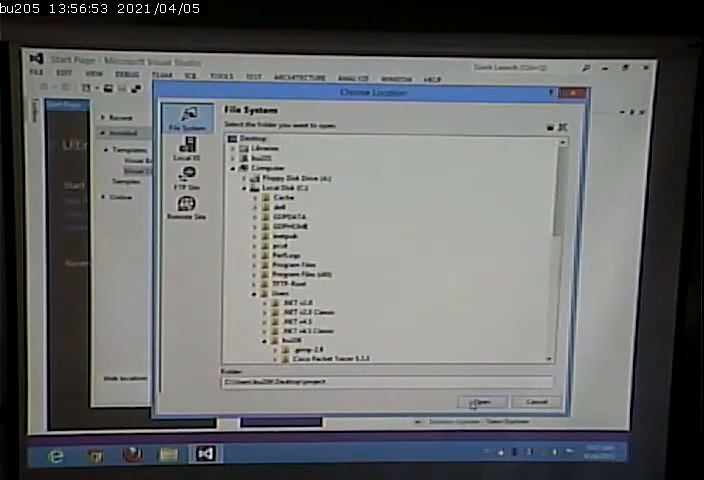
# Step: Set Desktop\project as the site location and agree to create the folder
pyautogui.click(480, 400)
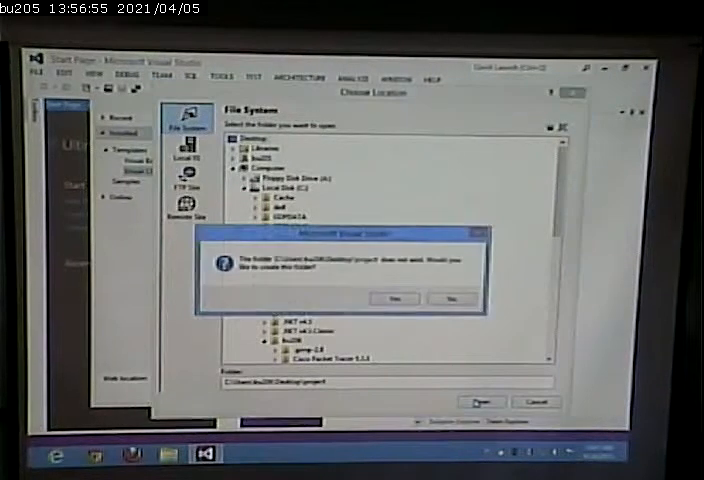
pyautogui.click(394, 298)
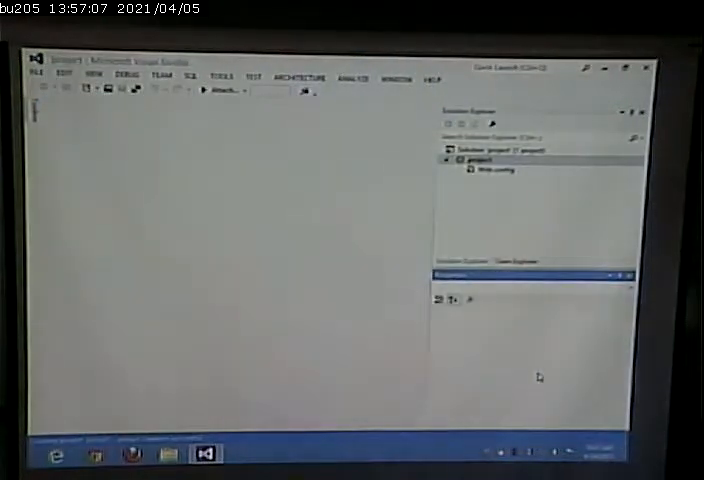
# Step: Select the new web site project node to show its properties
pyautogui.click(490, 156)
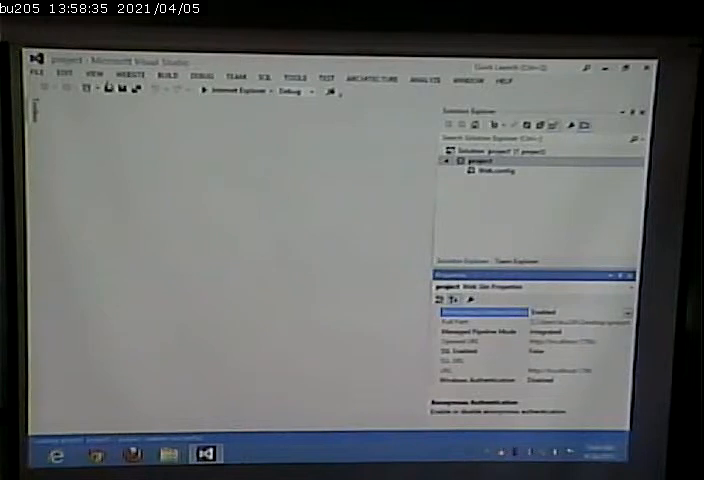
# Step: Add a Master Page item to the web site project from the new item templates
pyautogui.click(36, 74)
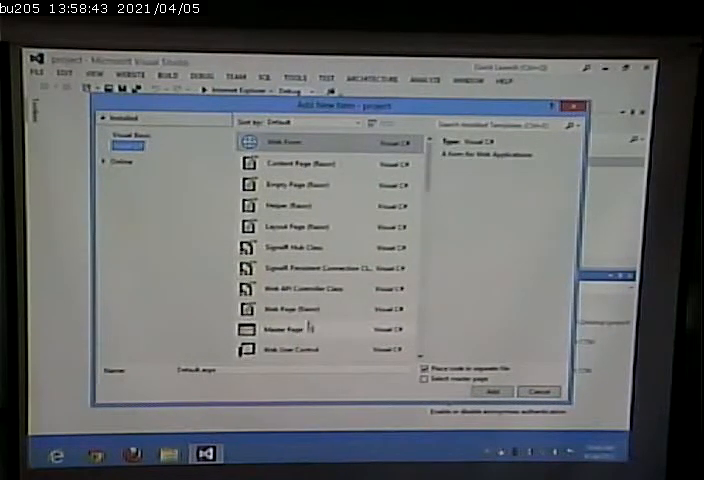
pyautogui.click(320, 328)
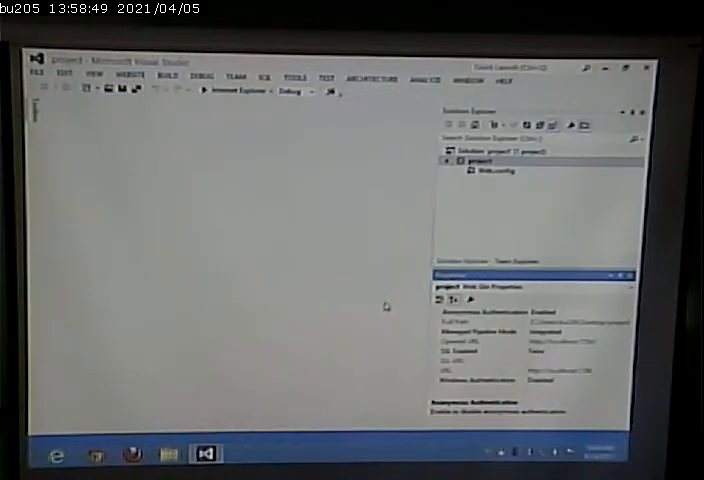
pyautogui.moveTo(294, 264)
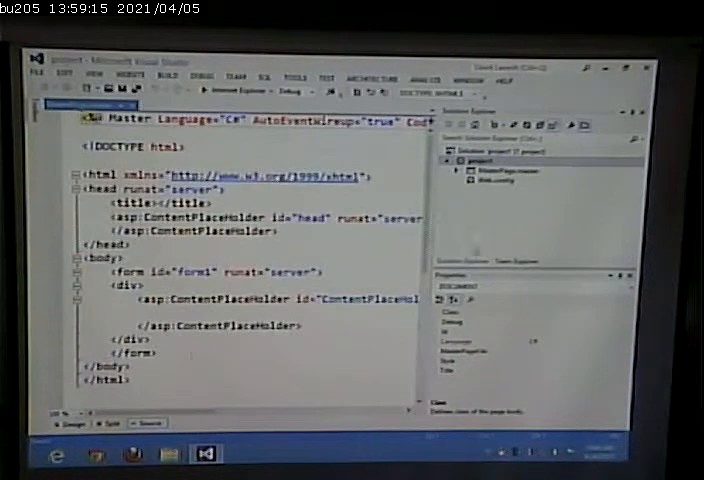
# Step: Place the cursor inside the form element of MasterPage.master to begin a header
pyautogui.click(476, 158)
pyautogui.write('<head')
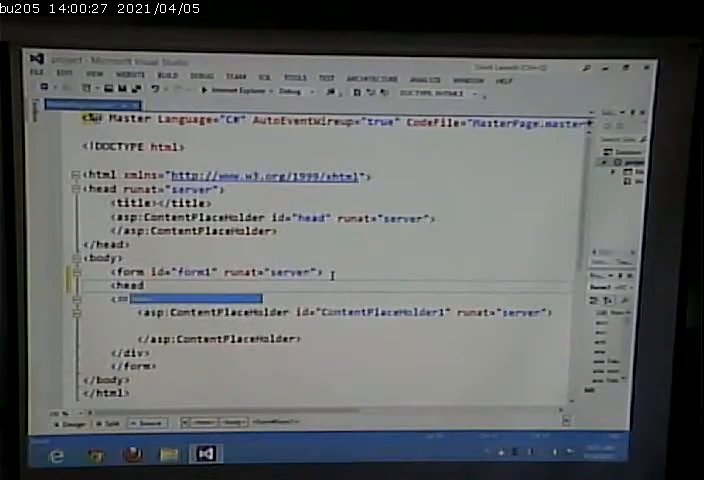
# Step: Complete the header with an H1 reading 'Zellers Inc' and begin the next element
pyautogui.write('er>')
pyautogui.write('<h1></h1>')
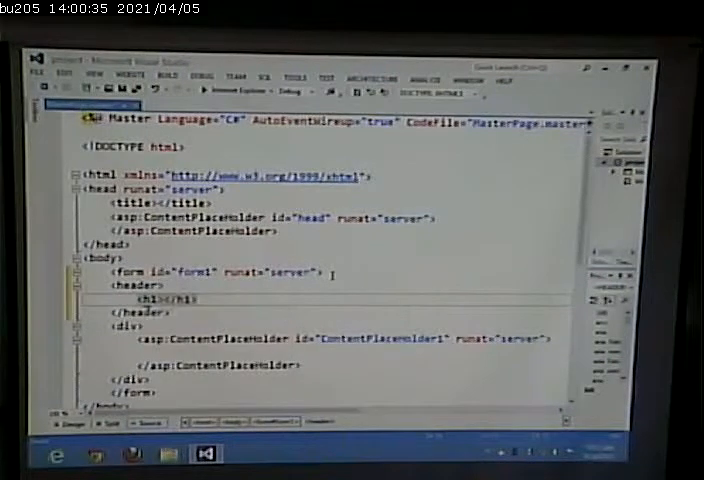
pyautogui.write('Zellers Inc')
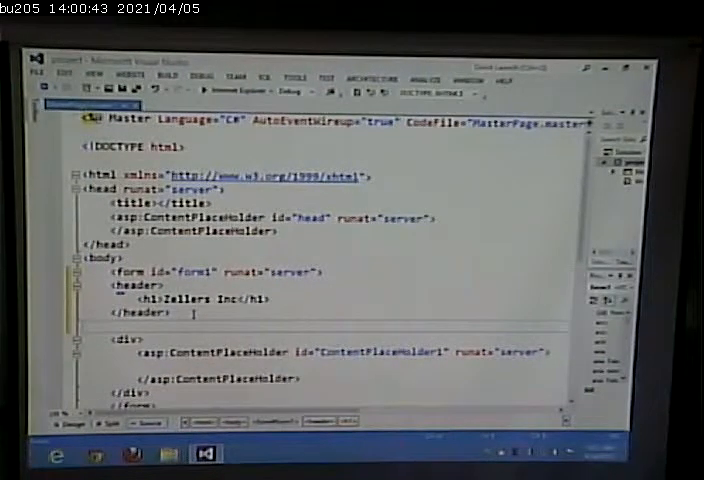
pyautogui.write('<nav>')
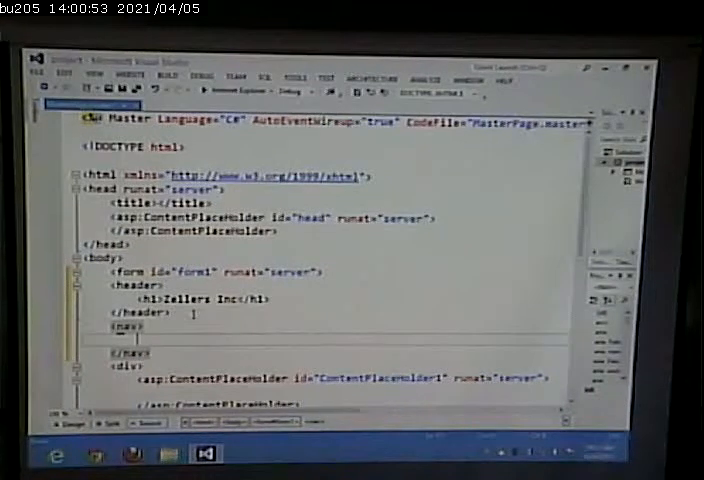
# Step: Start a nav with a ul whose first list item links Home to default.aspx
pyautogui.write('<')
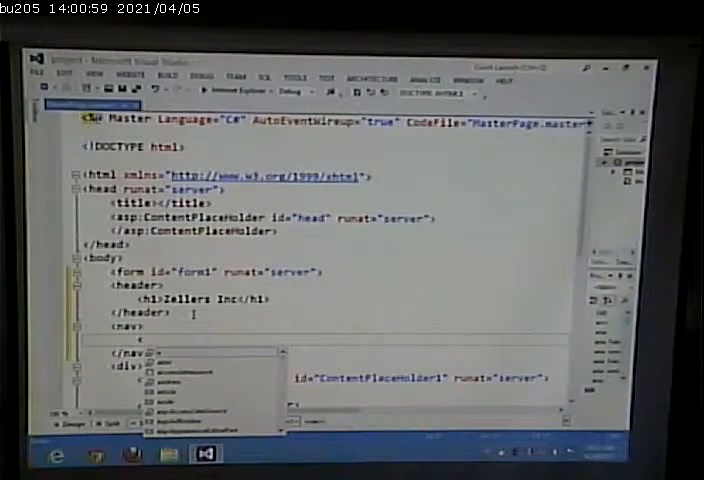
pyautogui.write('ul>')
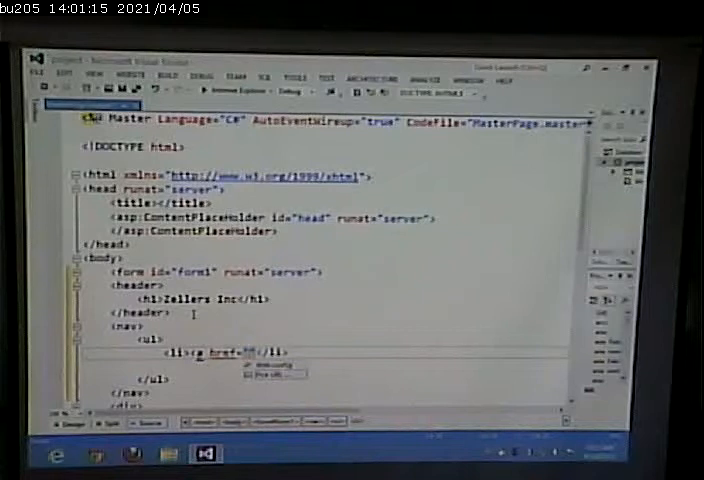
pyautogui.write('default.aspx')
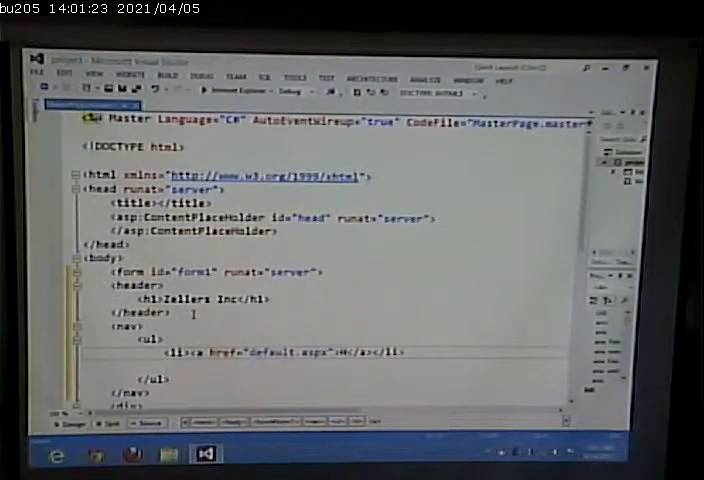
pyautogui.write('Home')
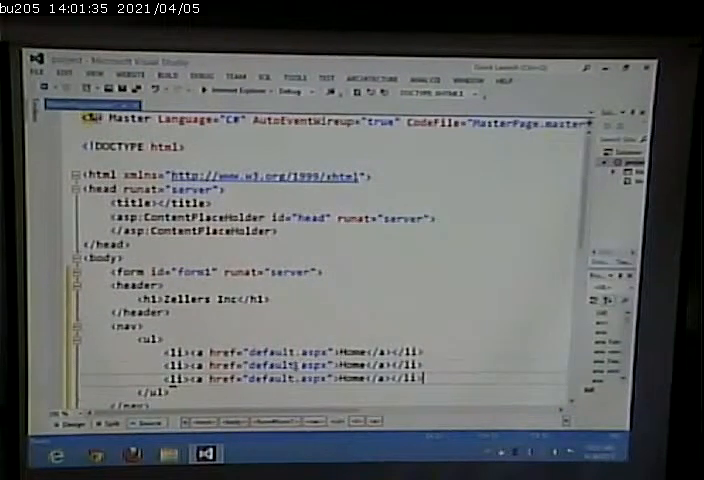
# Step: Rename the copied links to About Us (about.aspx) and Contact Us (contact.aspx)
pyautogui.doubleClick(272, 364)
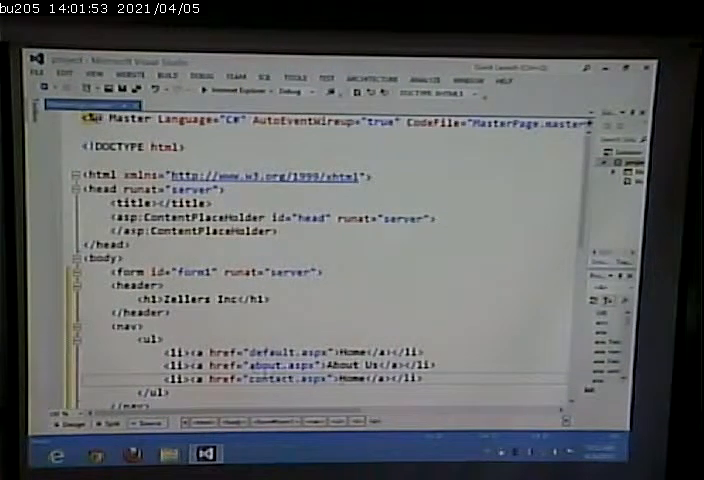
pyautogui.doubleClick(356, 380)
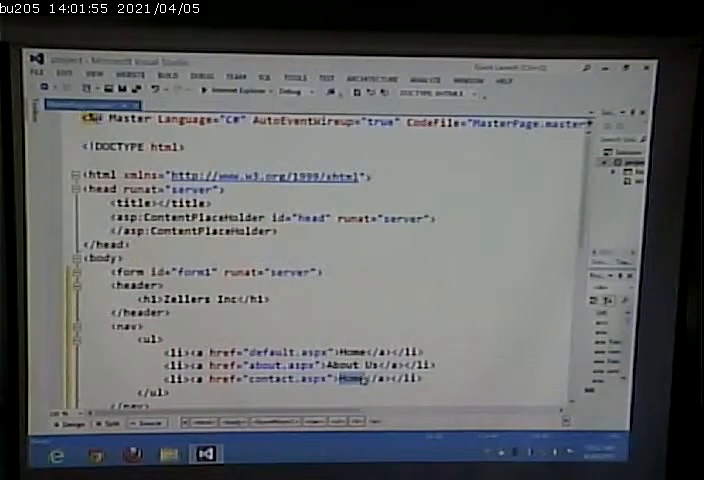
pyautogui.write('Contact')
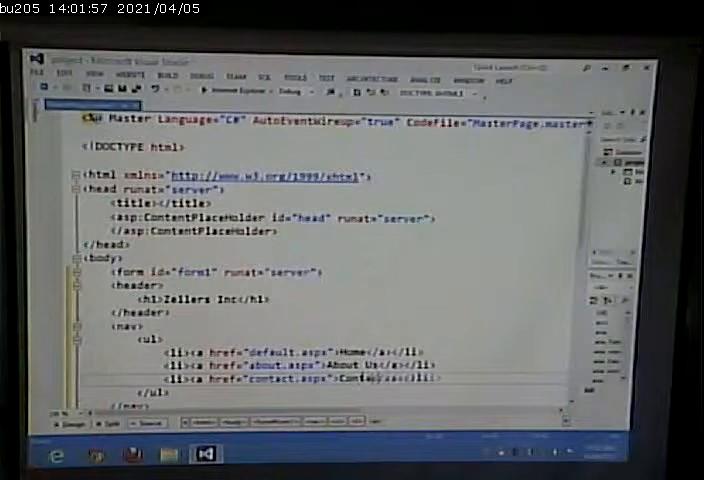
pyautogui.scroll(-3)
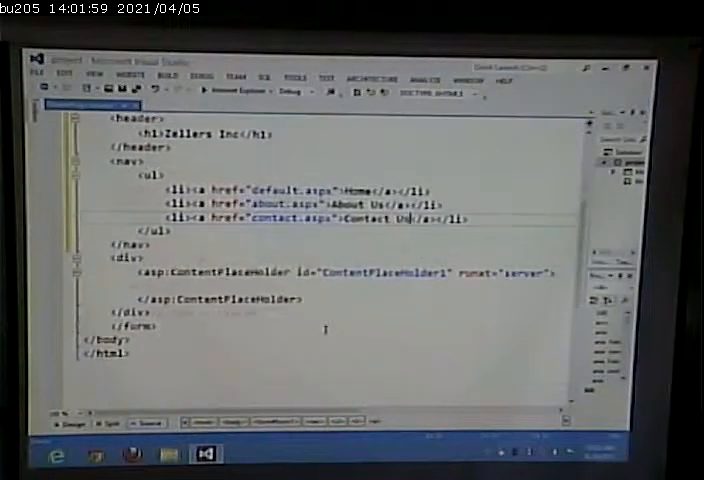